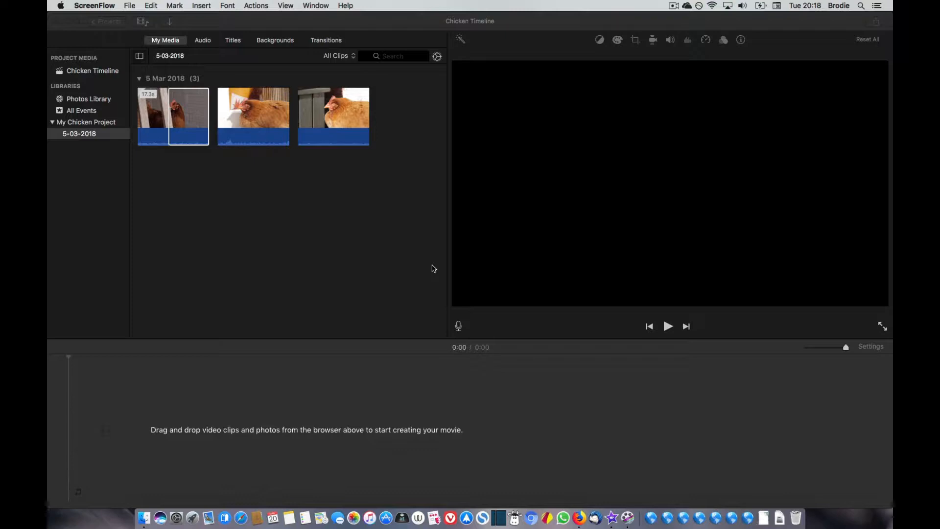
mouse_move(354, 285)
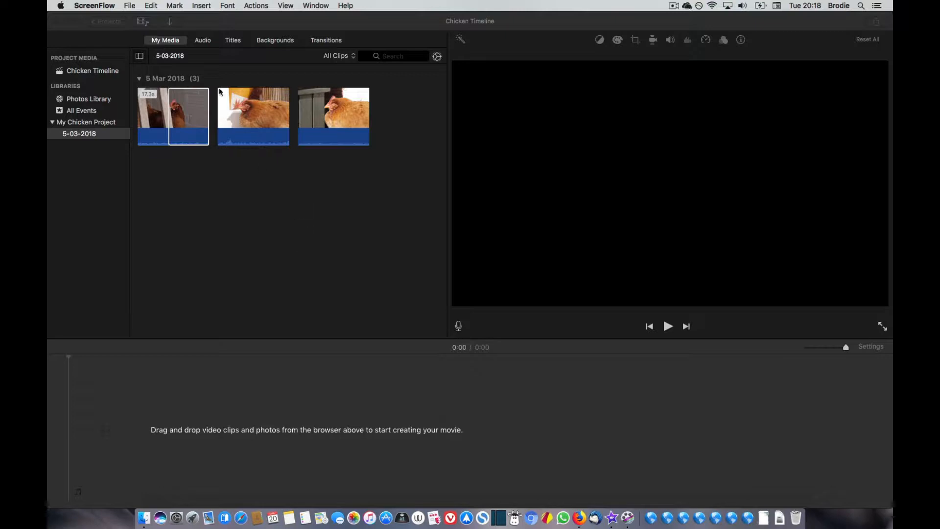
mouse_move(232, 203)
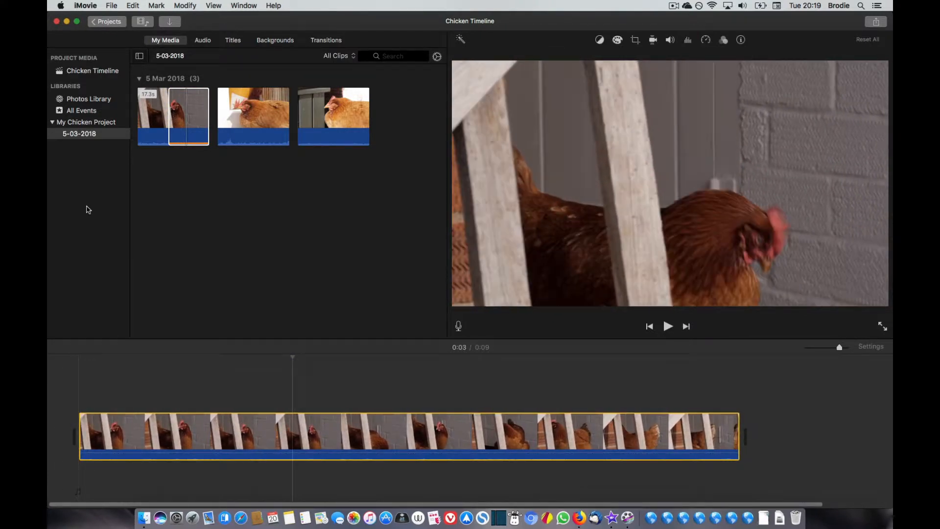
- Export Chicken Timeline as a 1080p Best (ProRes) .mov file to the desktop
click(111, 5)
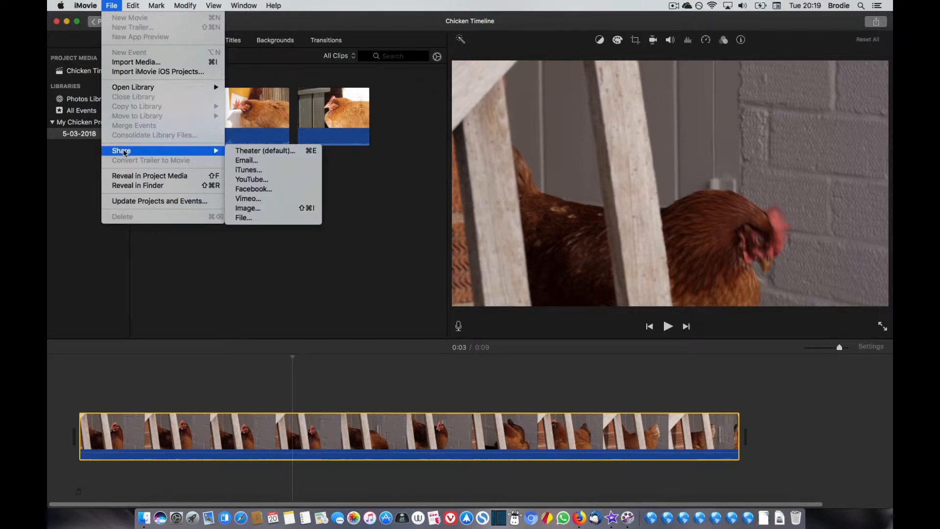
mouse_move(265, 151)
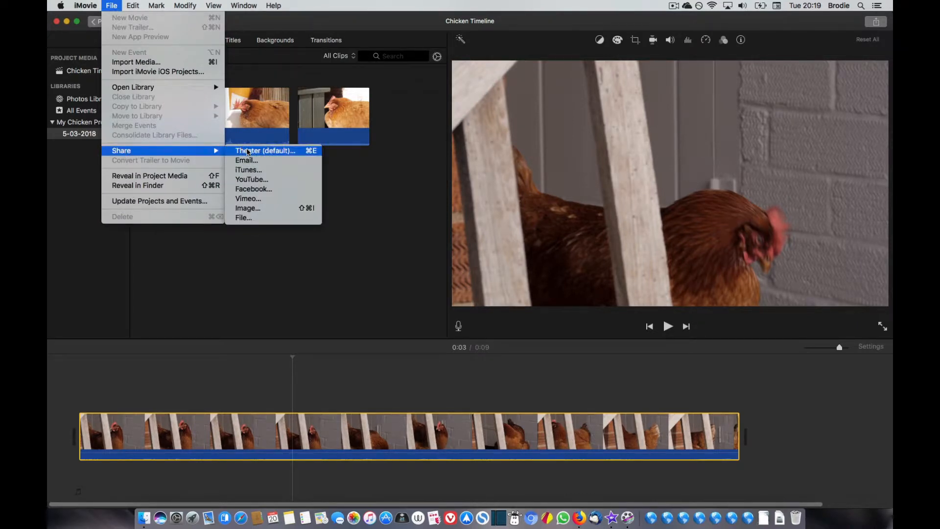
mouse_move(273, 217)
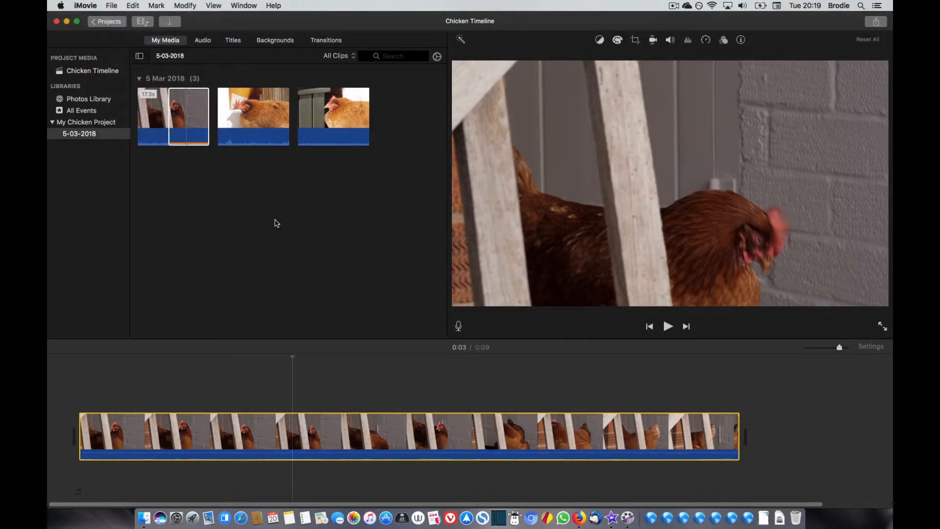
click(875, 21)
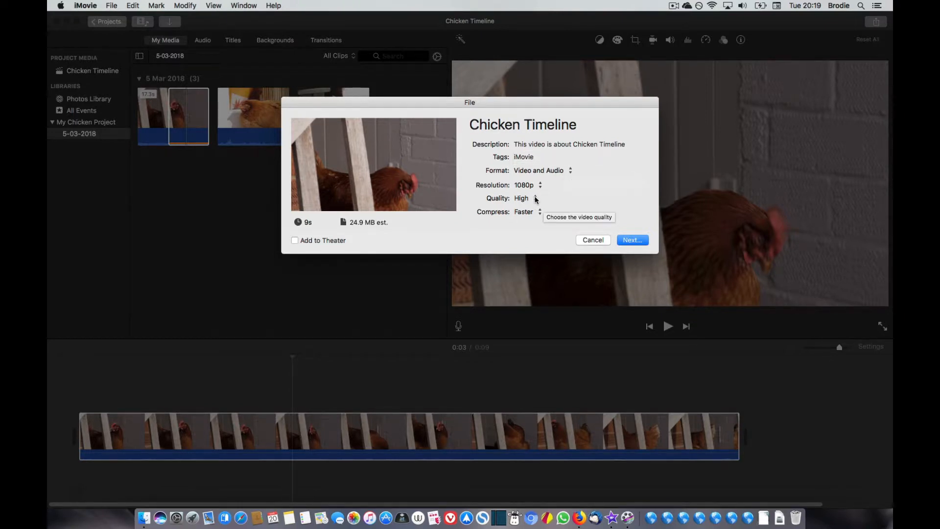
click(526, 198)
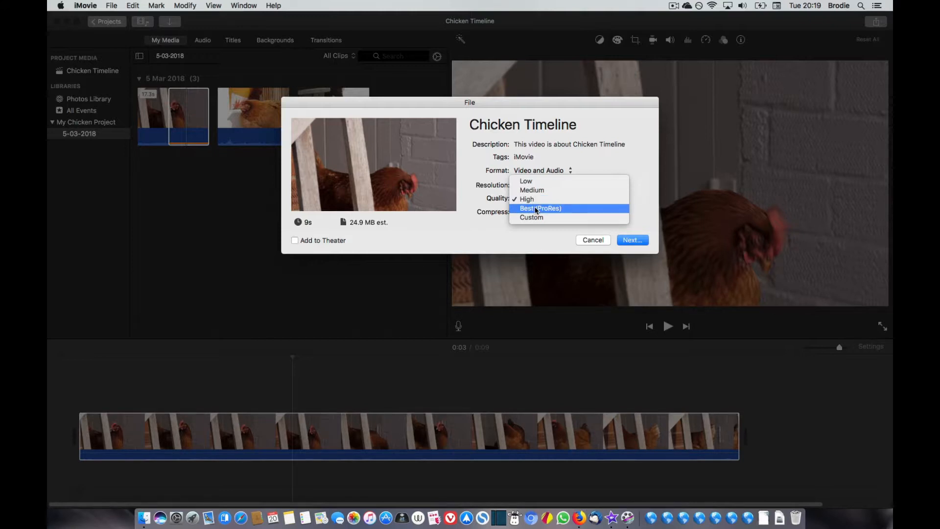
click(540, 208)
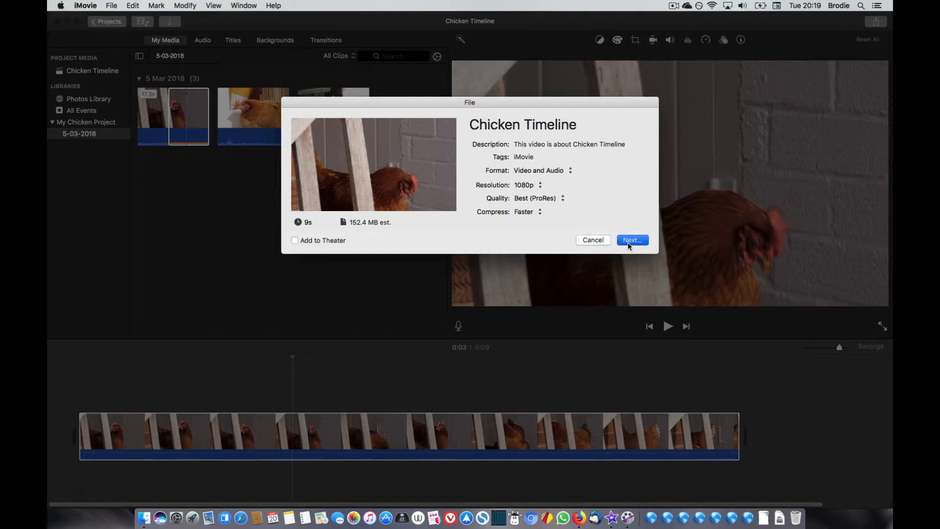
click(632, 240)
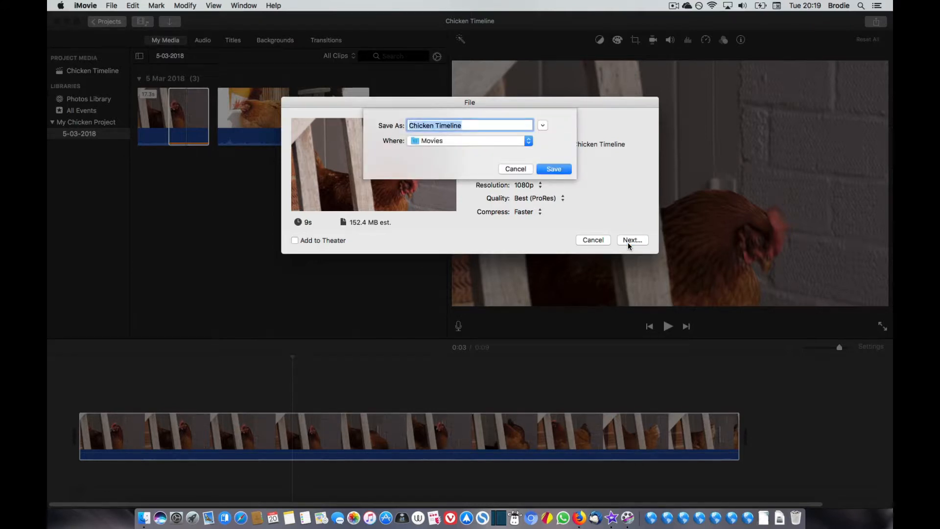
click(469, 140)
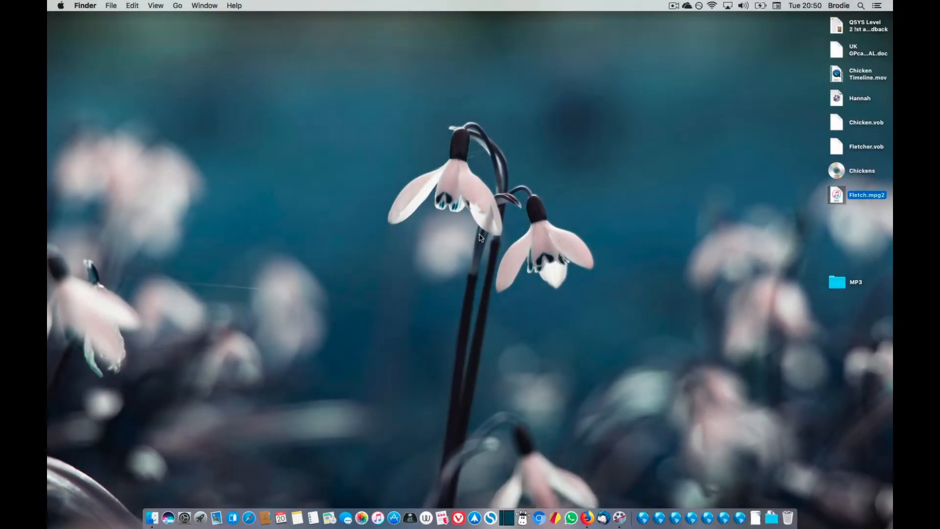
mouse_move(781, 189)
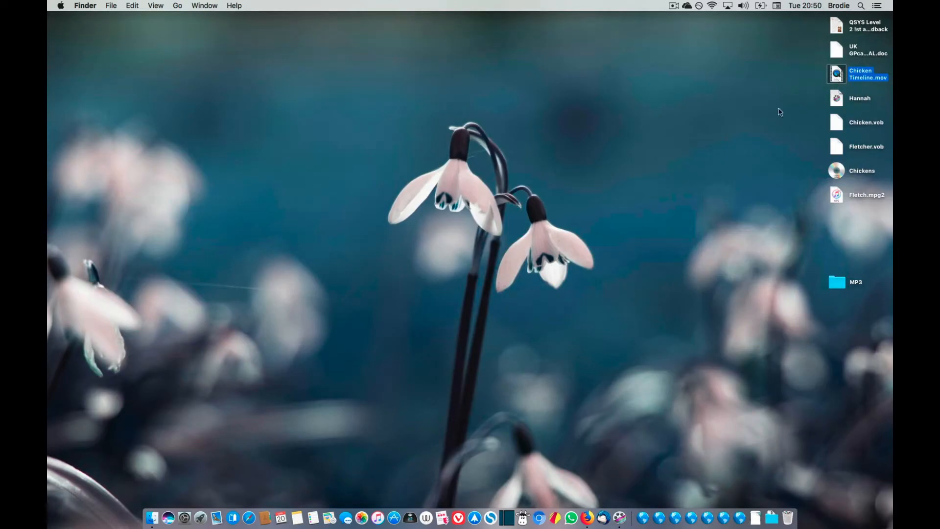
mouse_move(536, 353)
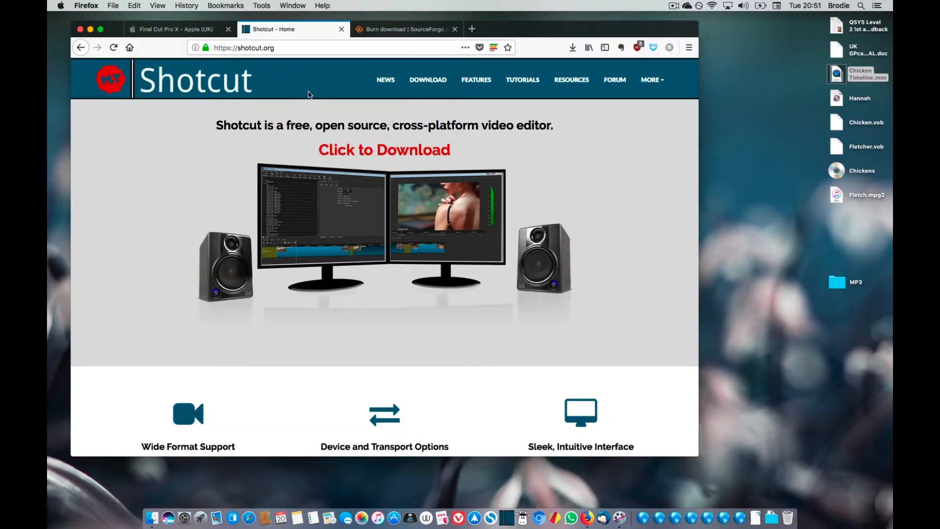
mouse_move(369, 157)
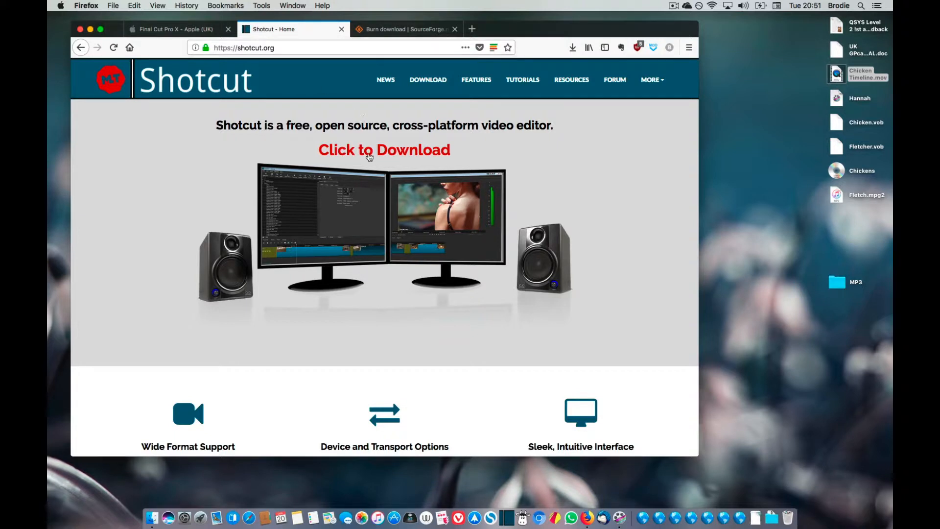
- Open shotcut.org's download page listing the 18.03 installers
click(384, 150)
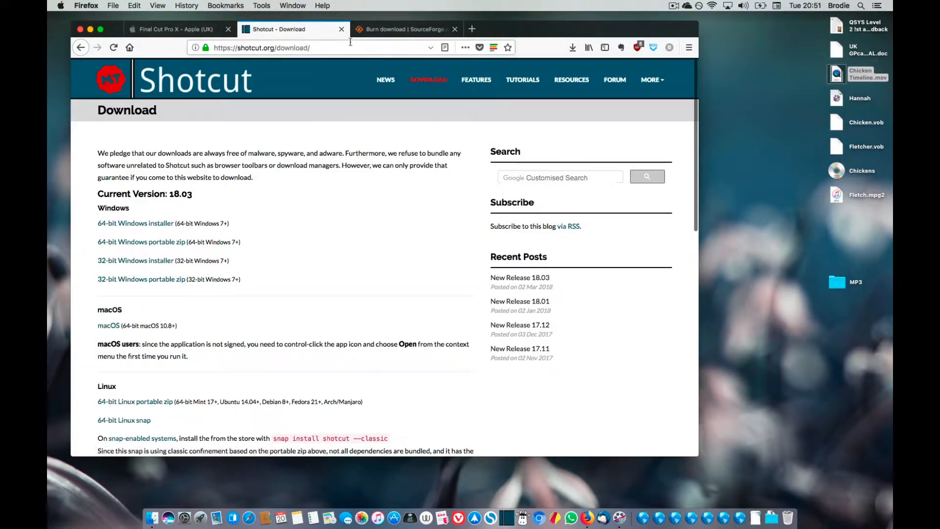
mouse_move(341, 29)
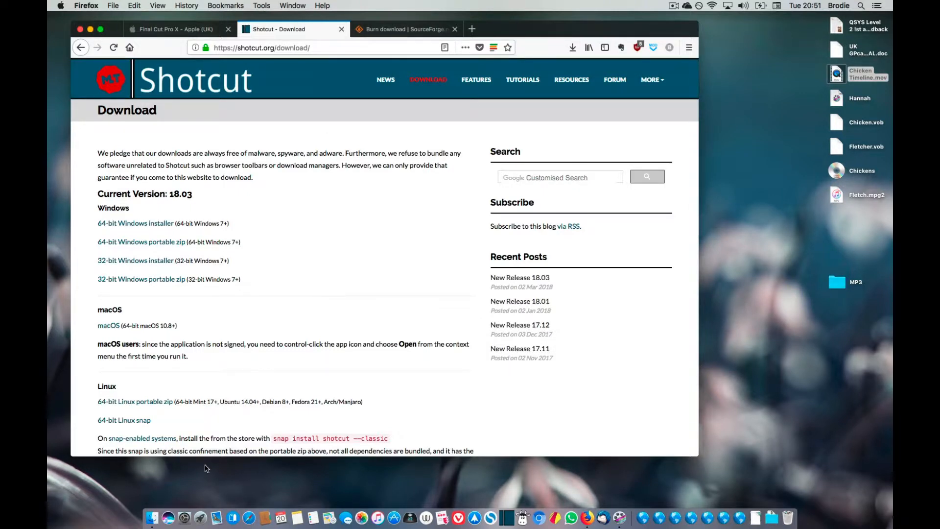
mouse_move(184, 517)
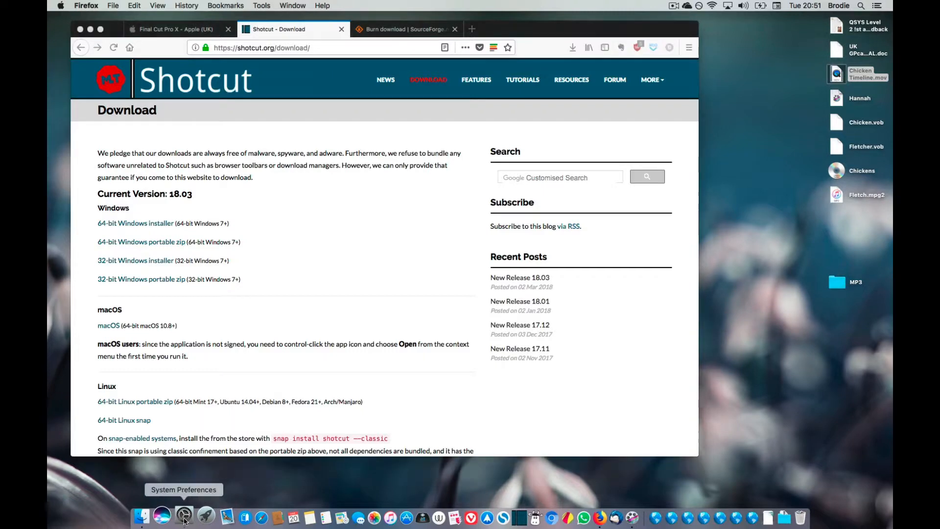
click(184, 515)
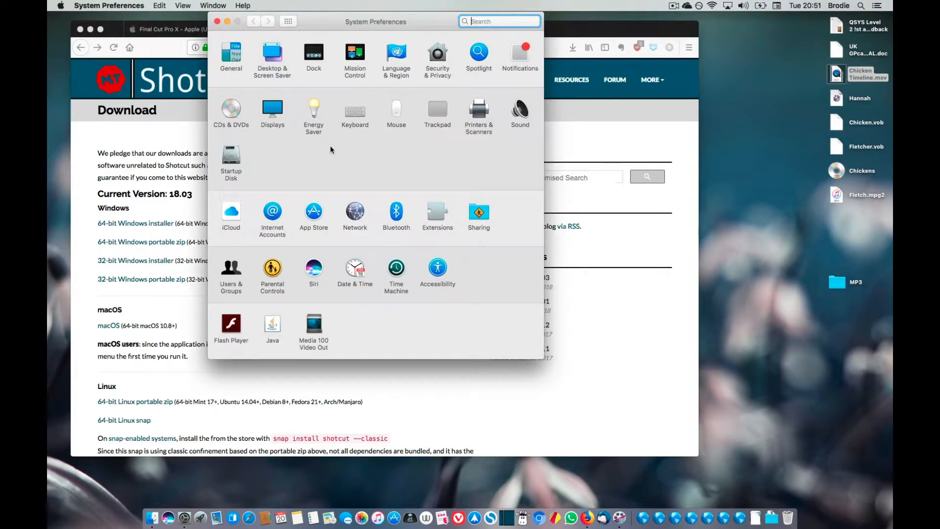
mouse_move(441, 60)
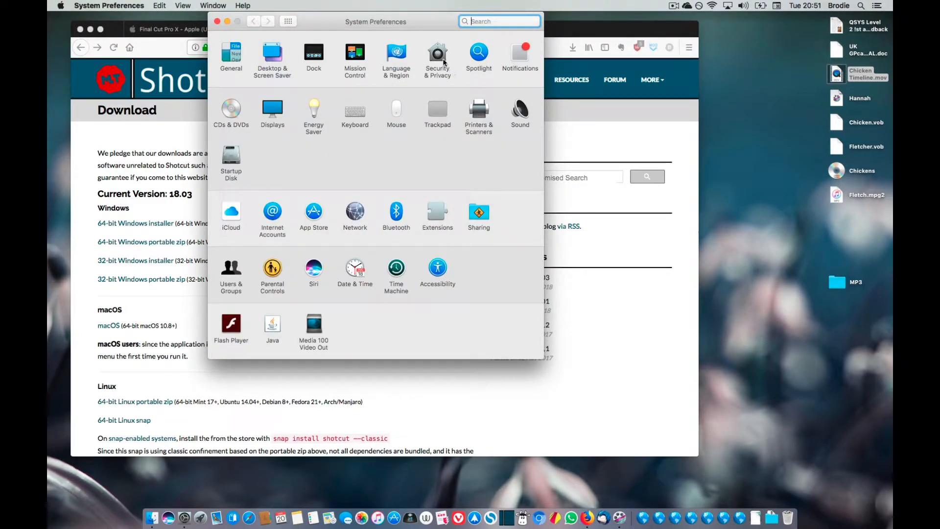
click(437, 55)
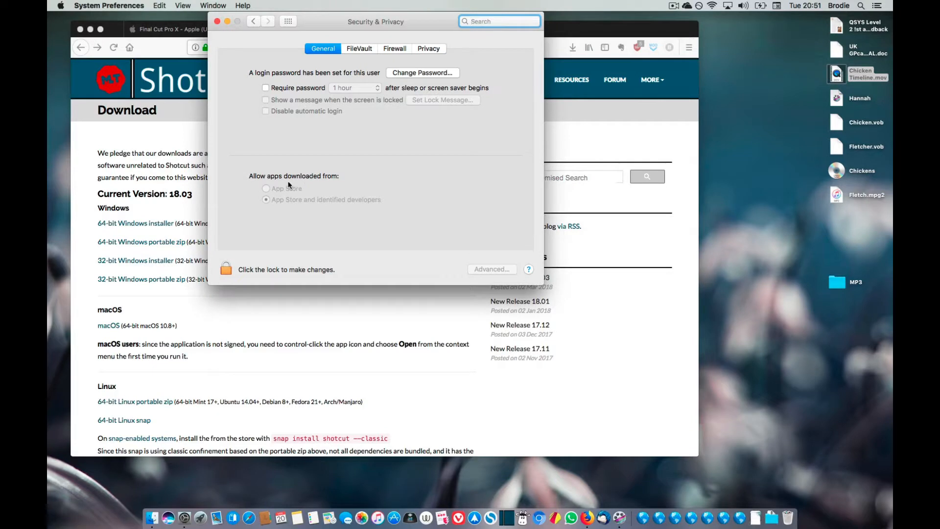
mouse_move(269, 209)
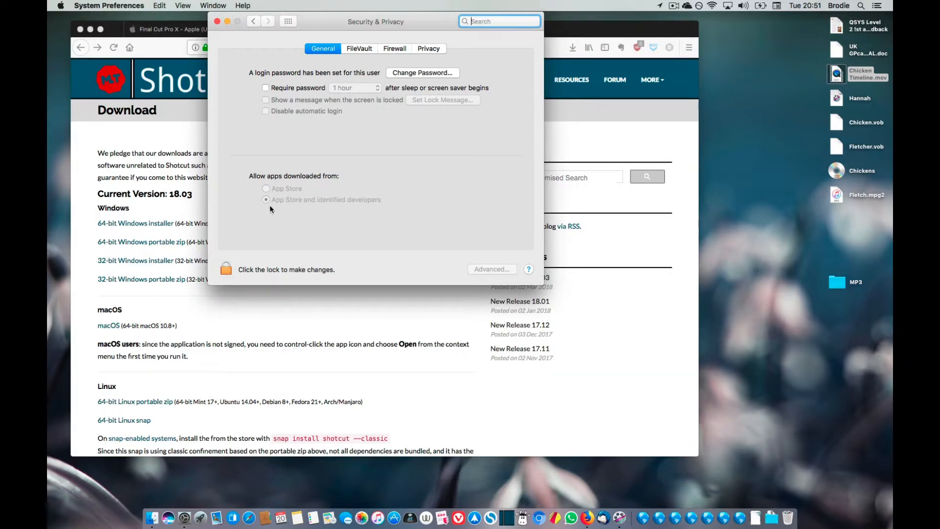
mouse_move(293, 141)
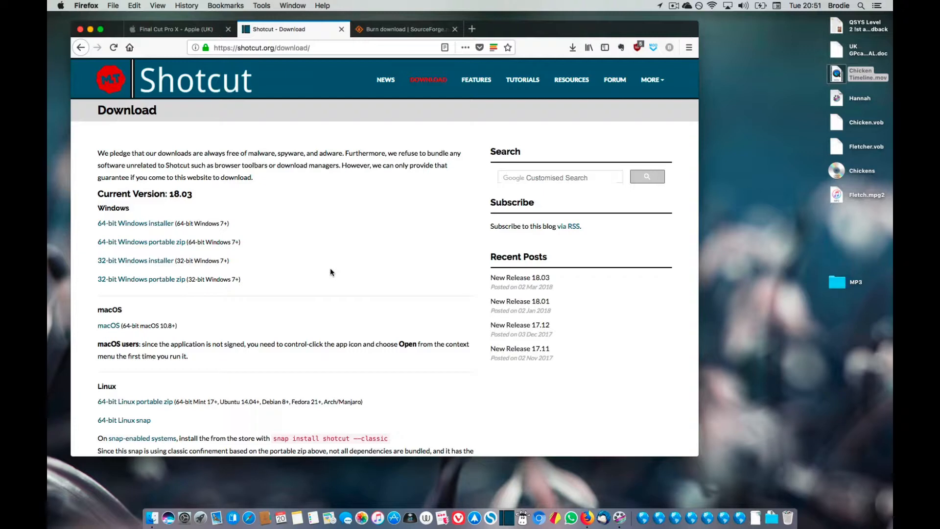
mouse_move(285, 209)
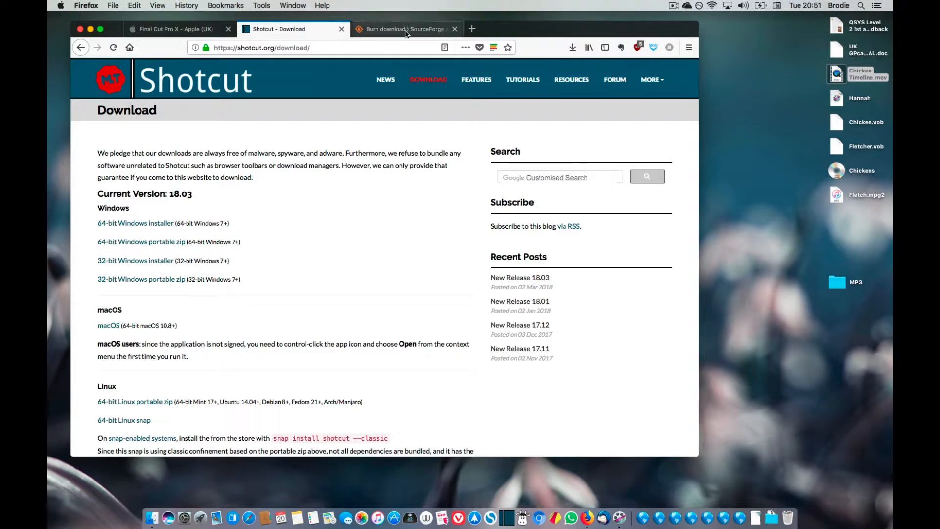
- Search SourceForge for 'burn osx', reach the Burn project page, then close it
click(406, 29)
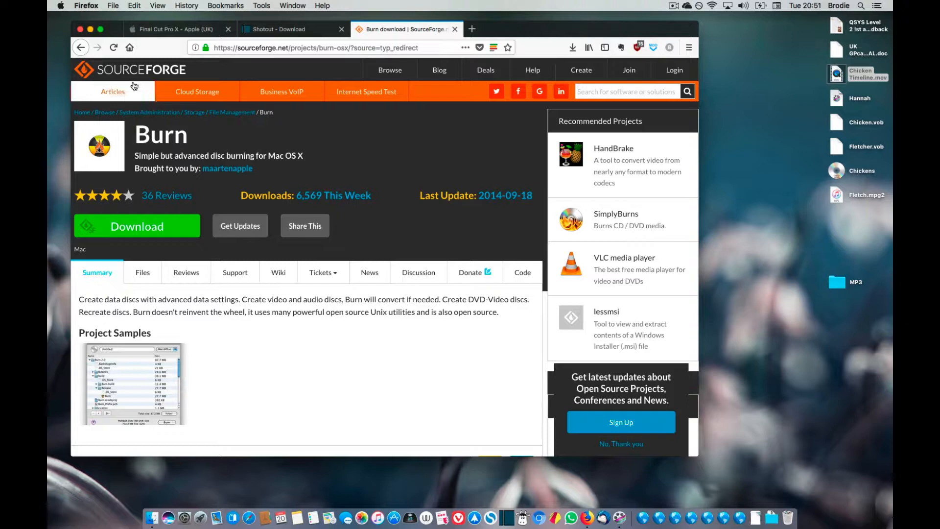
click(129, 47)
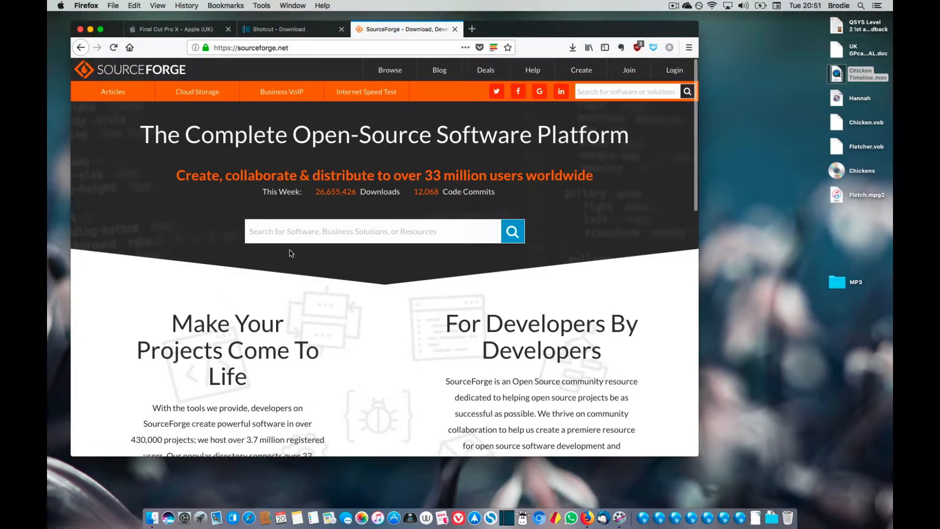
text(Bur)
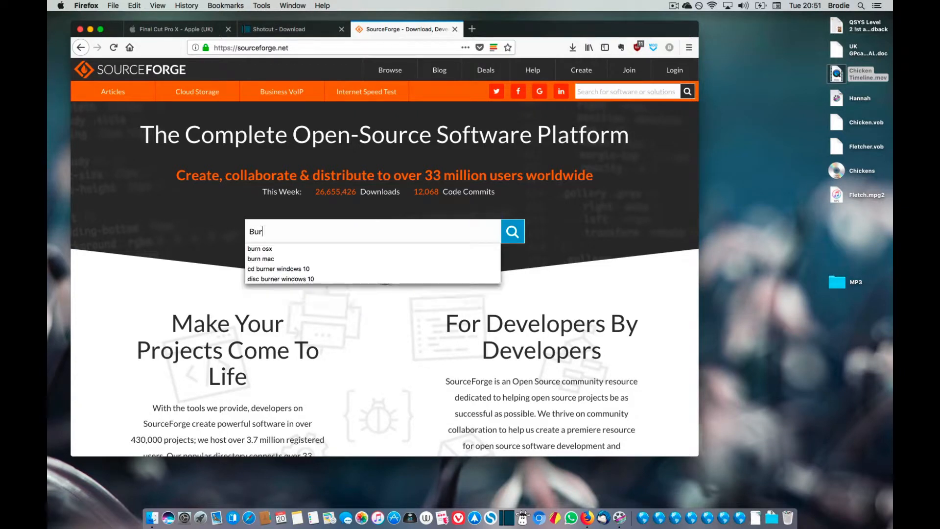
click(260, 248)
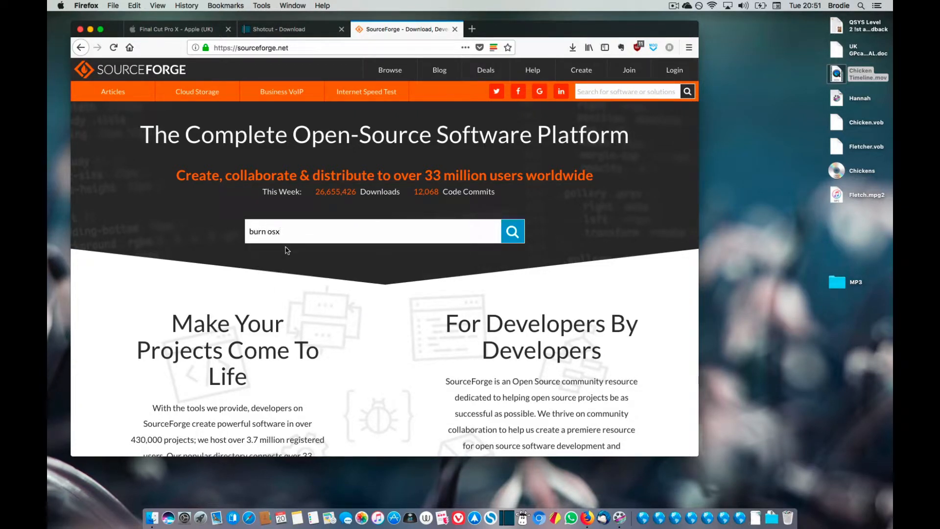
click(512, 231)
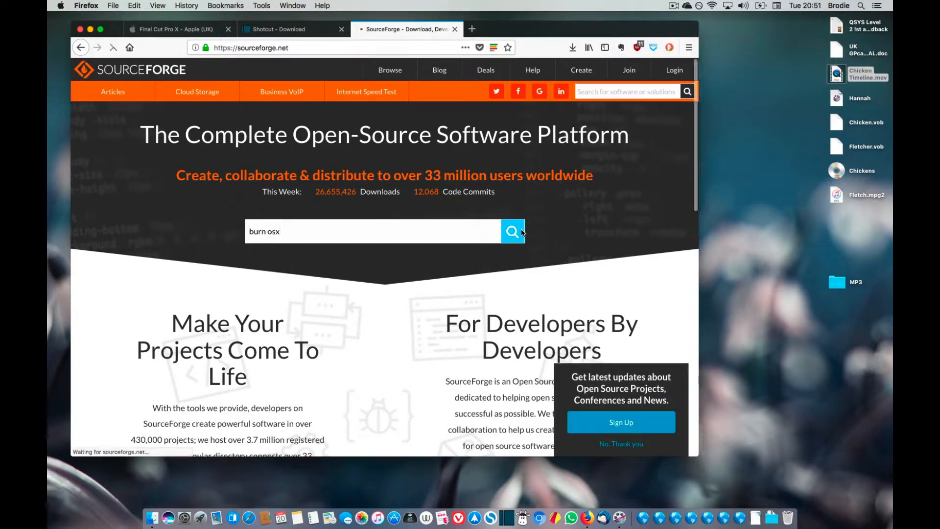
click(512, 231)
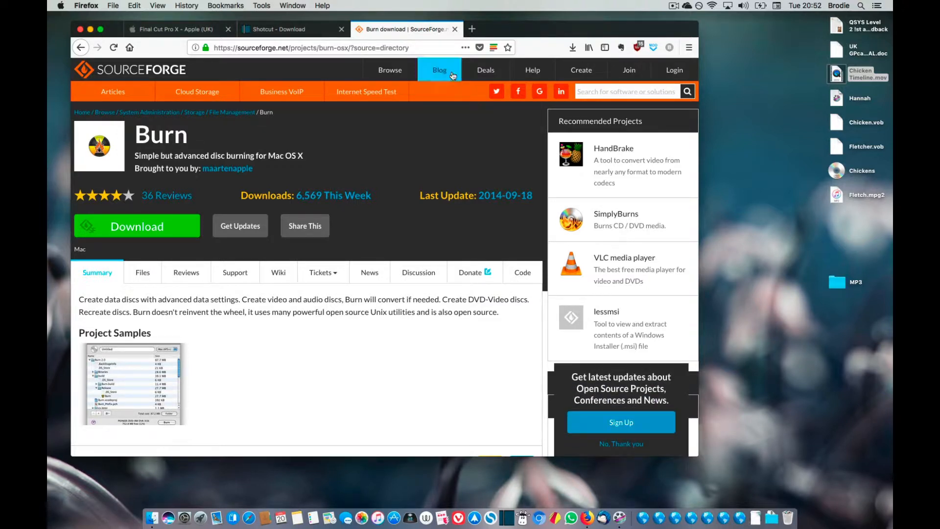
mouse_move(455, 29)
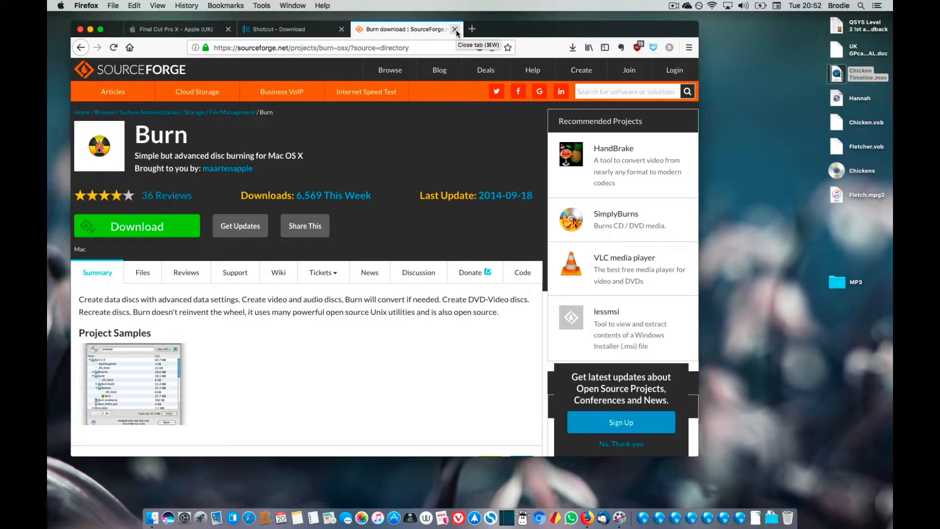
click(455, 29)
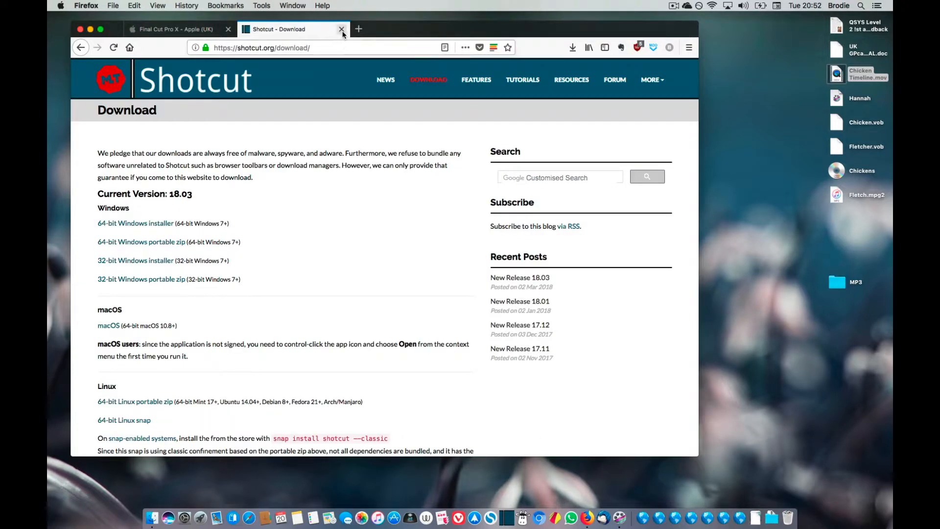
- Close the Shotcut download tab and launch Shotcut from Applications
click(341, 29)
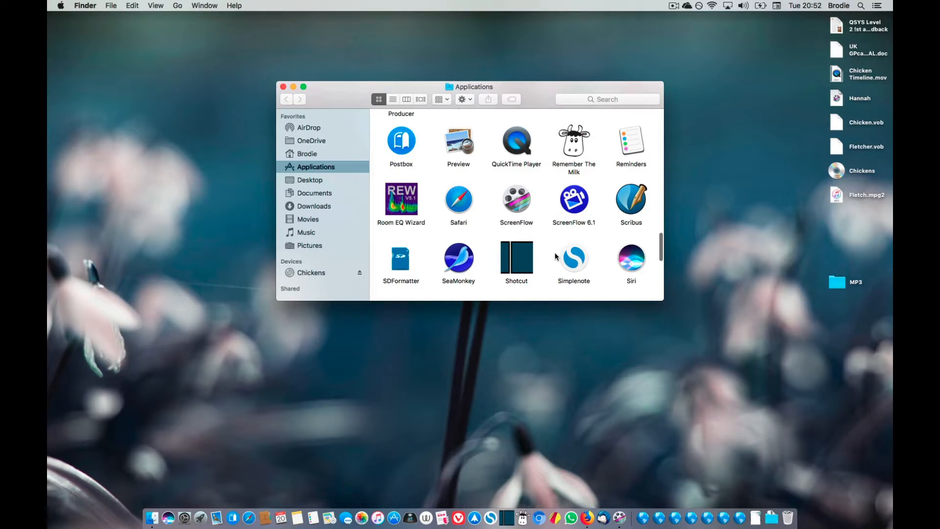
click(515, 258)
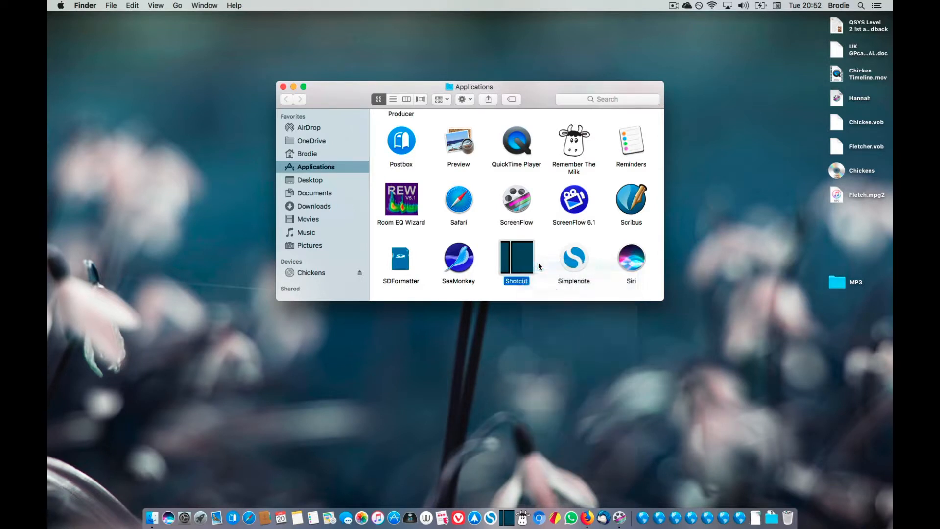
double_click(515, 258)
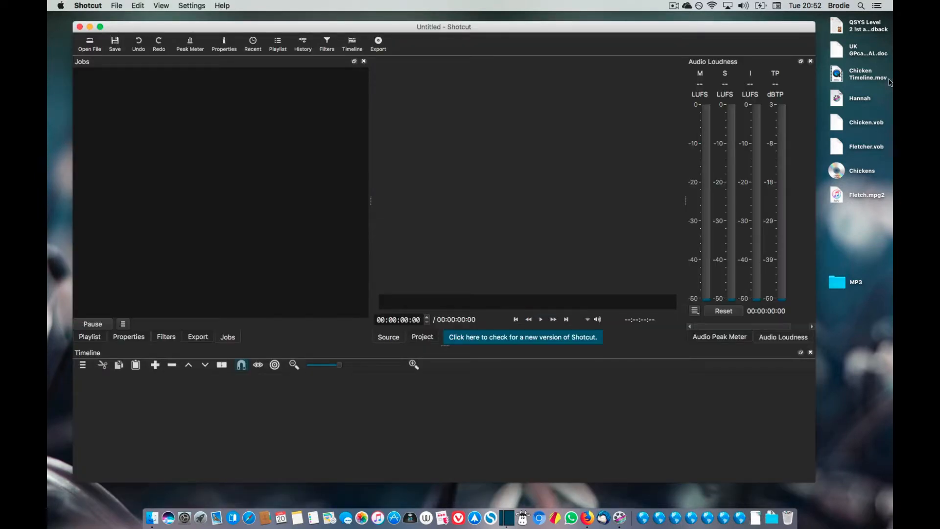
- Load Chicken Timeline.mov and pick the Stock DVD (dv_pal_wide) export preset
click(859, 74)
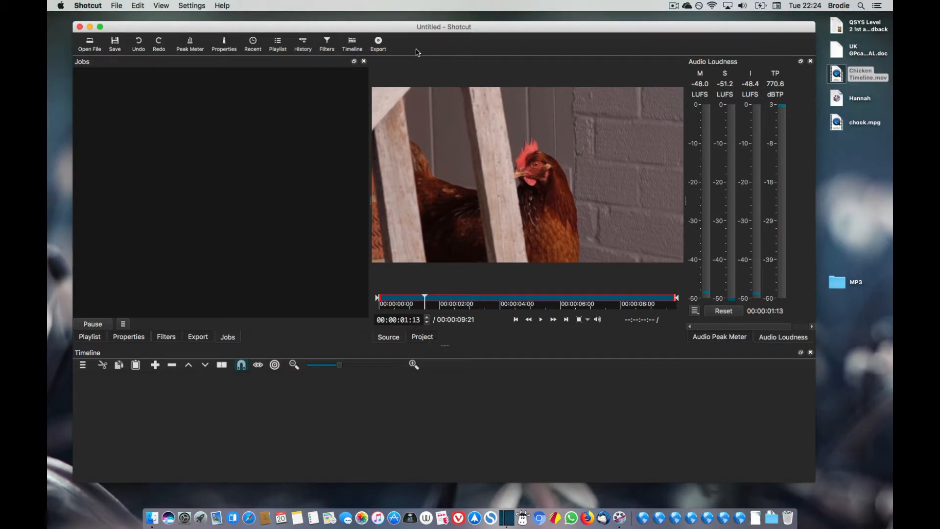
click(378, 42)
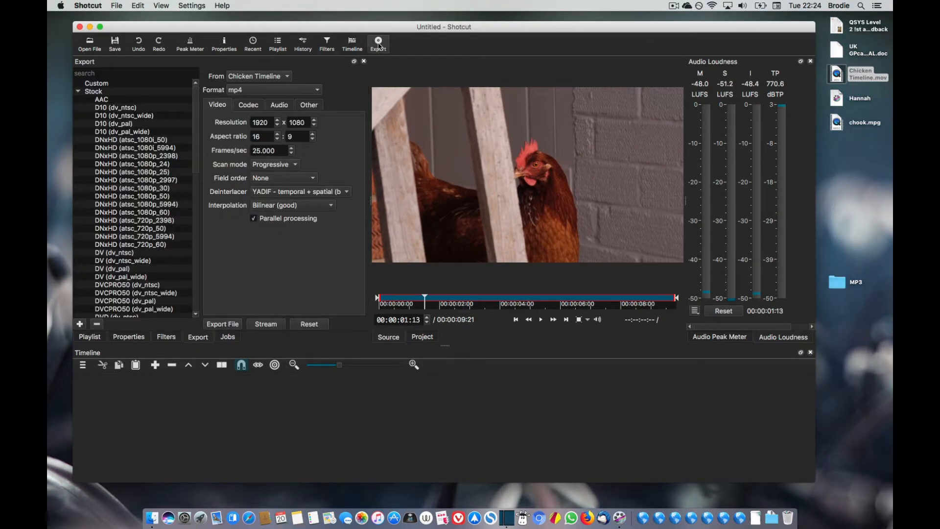
scroll(down, 3)
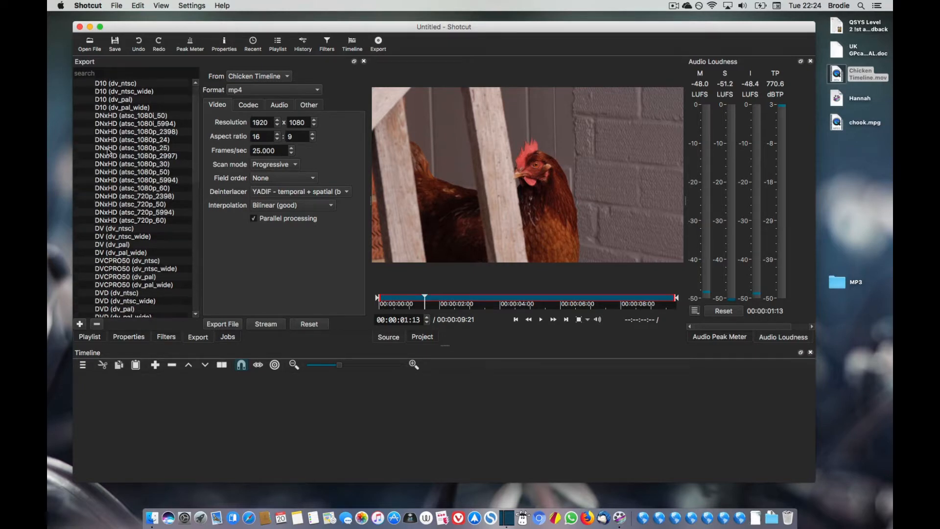
scroll(down, 3)
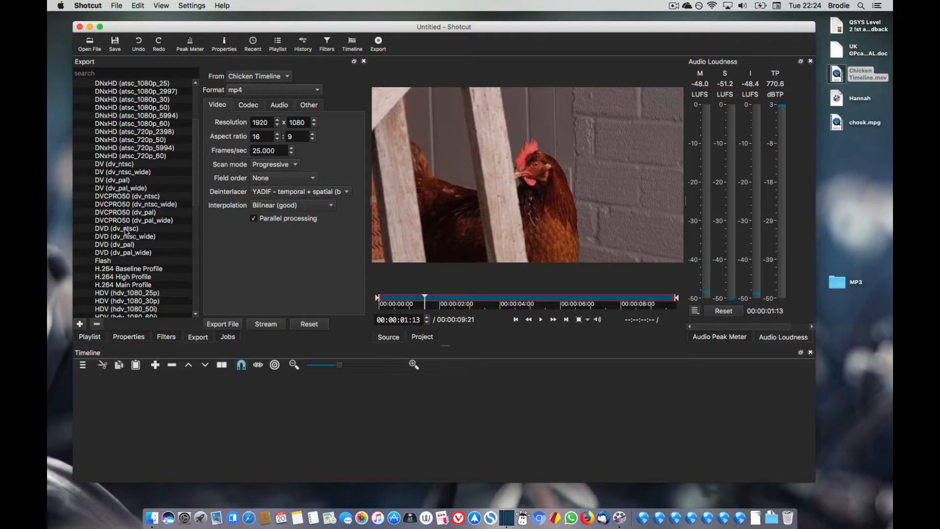
mouse_move(126, 233)
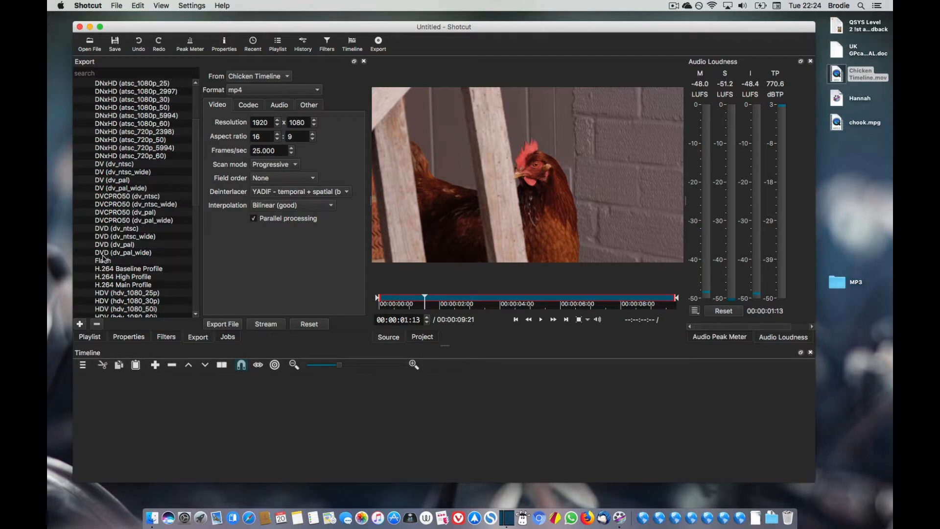
click(124, 252)
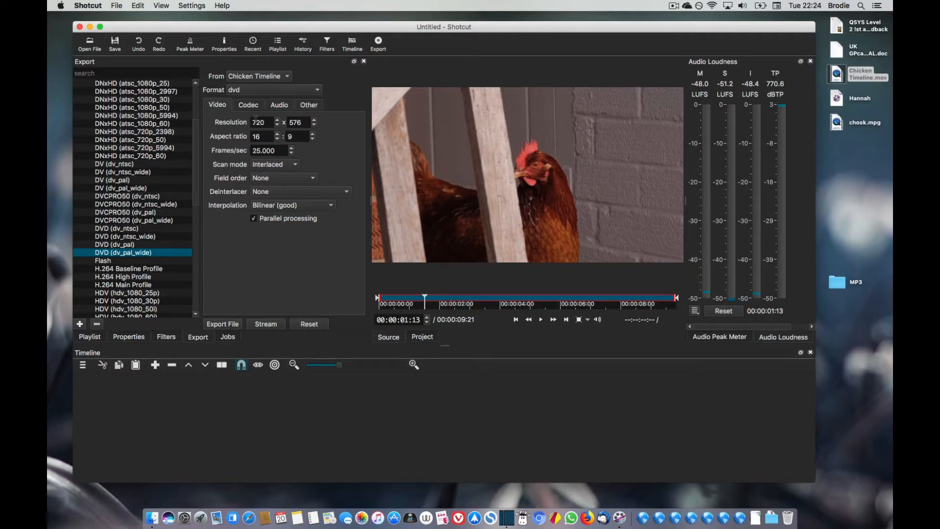
- Review the Codec, Audio and Other export tabs (720x576, mpeg2video, ac3)
click(248, 105)
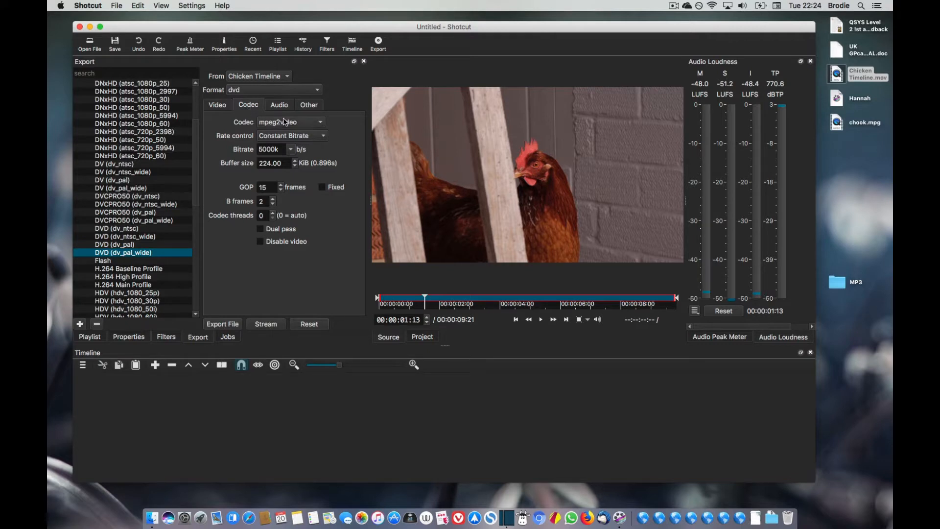
click(278, 105)
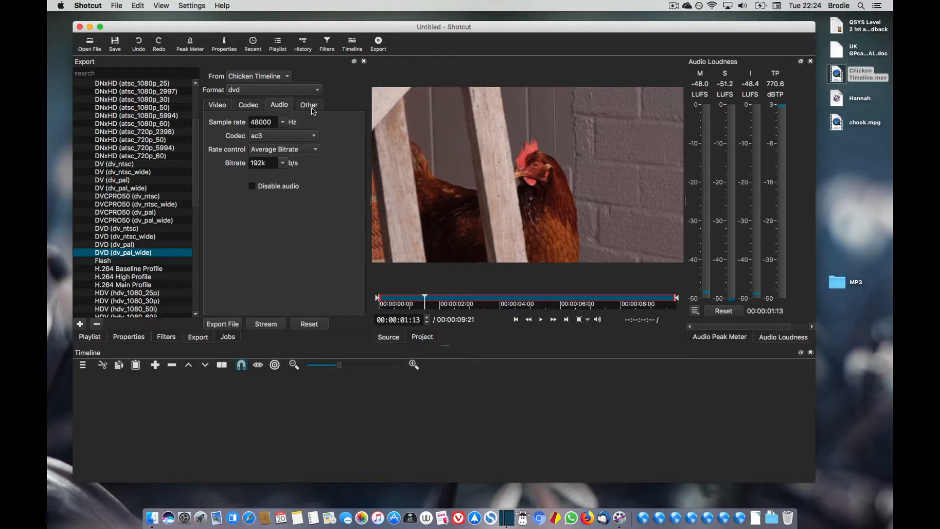
click(217, 104)
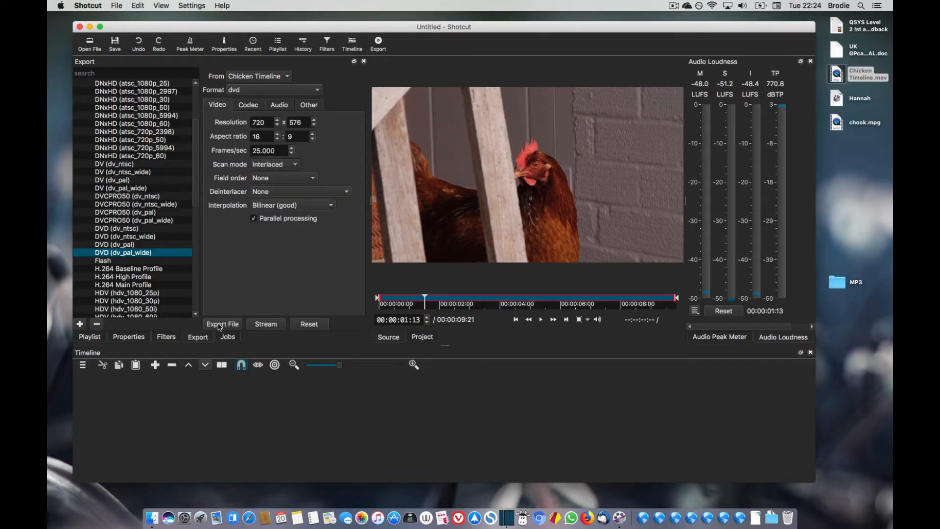
- Export the timeline as Fletcher.vob on the Desktop and let the job finish
click(222, 323)
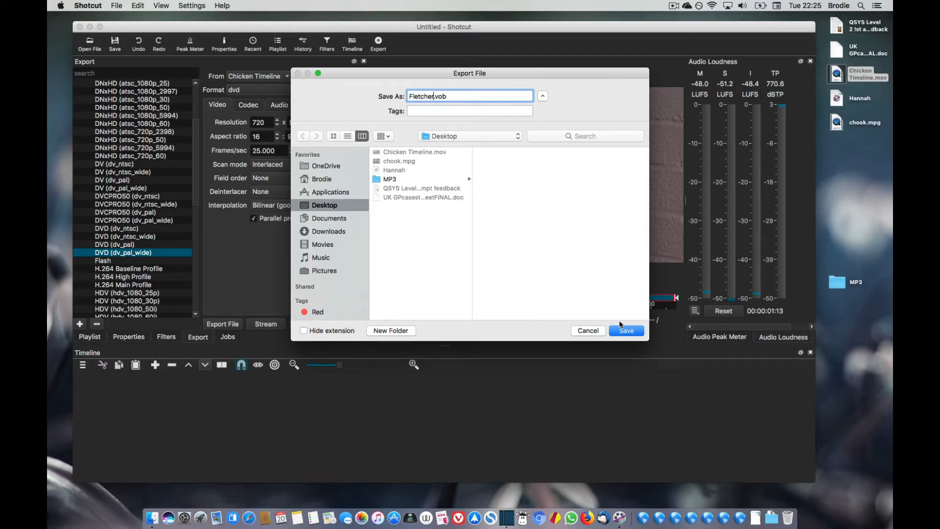
click(625, 330)
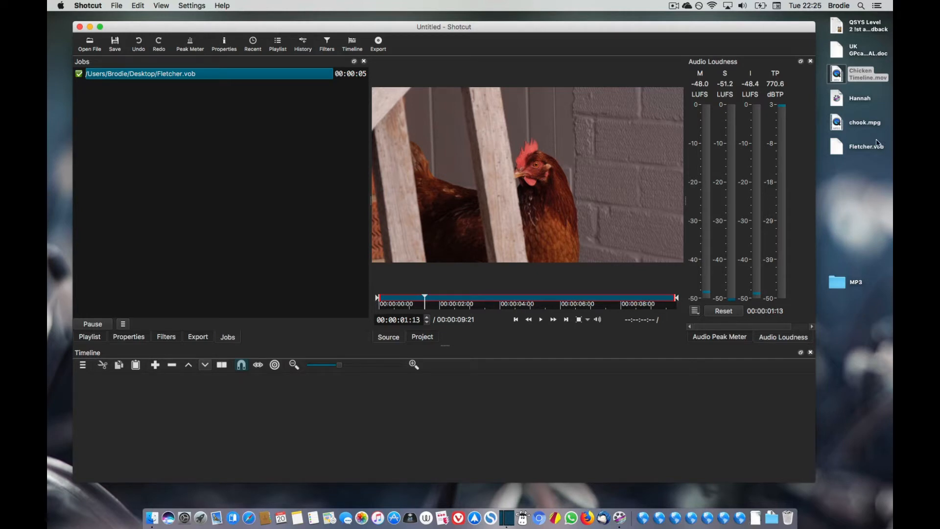
- Open Fletcher.vob in VLC from its context menu and play it back
right_click(865, 146)
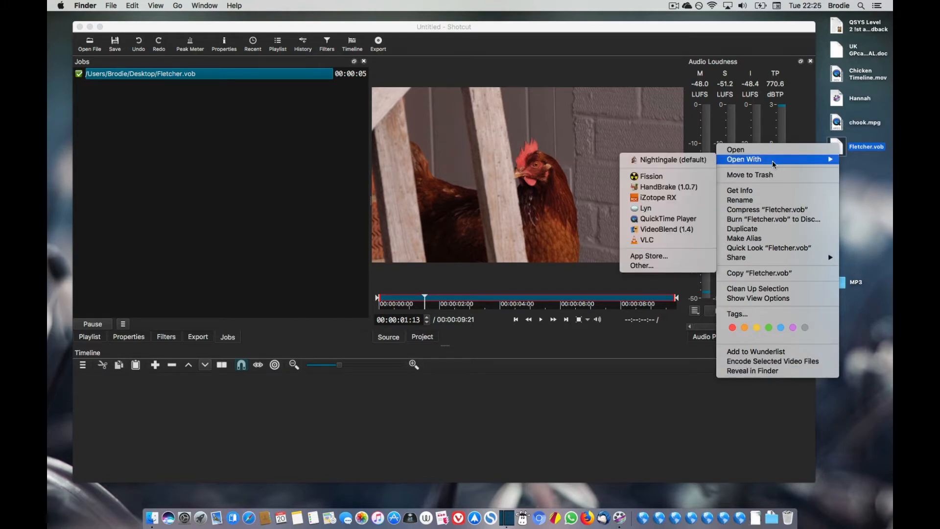
click(662, 245)
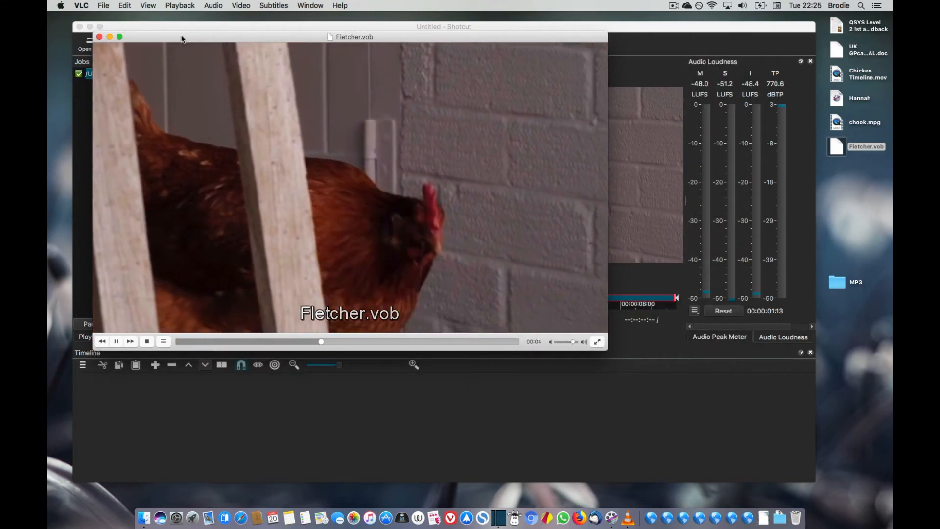
click(99, 37)
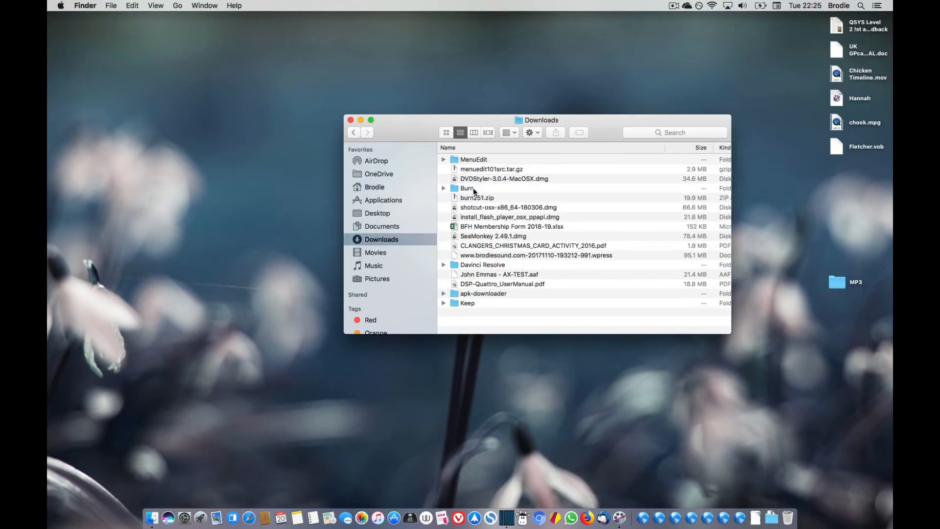
- Launch Burn from the Downloads Burn folder and look at the Data and Audio compilations
double_click(467, 187)
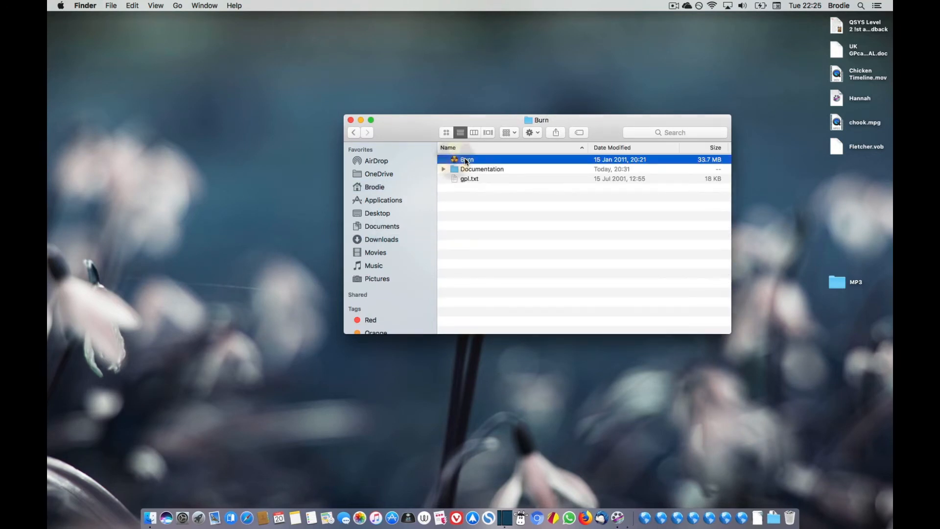
double_click(467, 158)
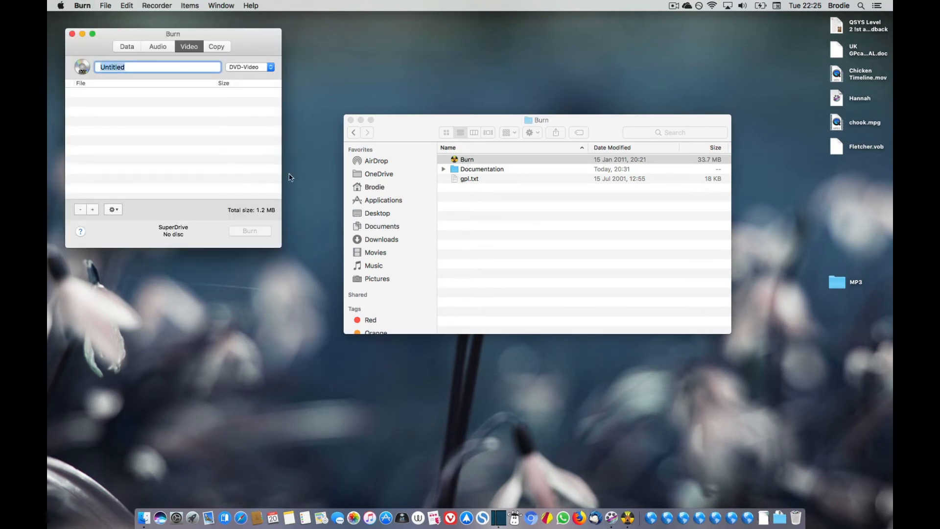
click(126, 46)
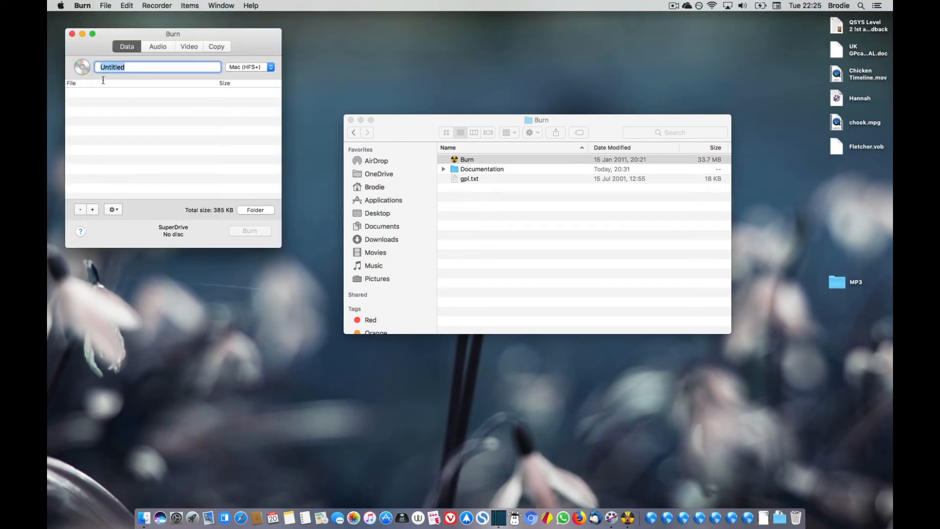
click(158, 46)
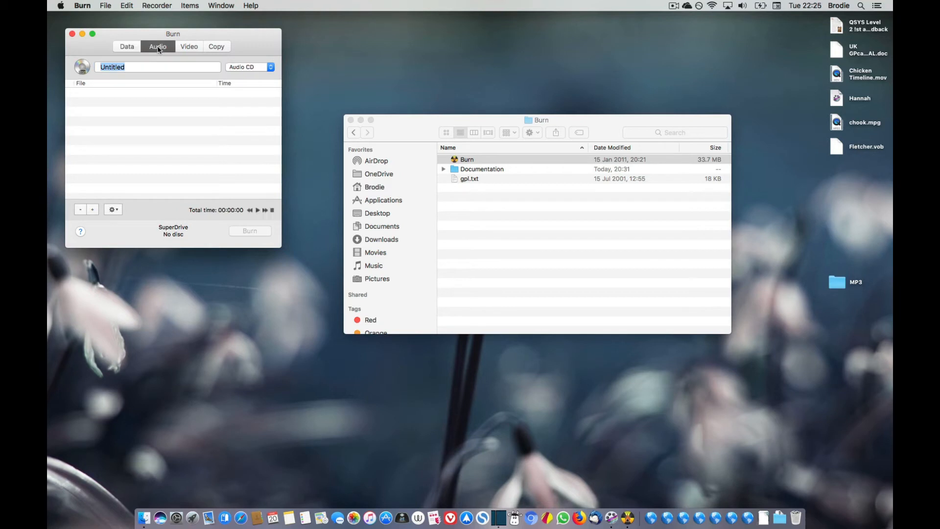
click(126, 47)
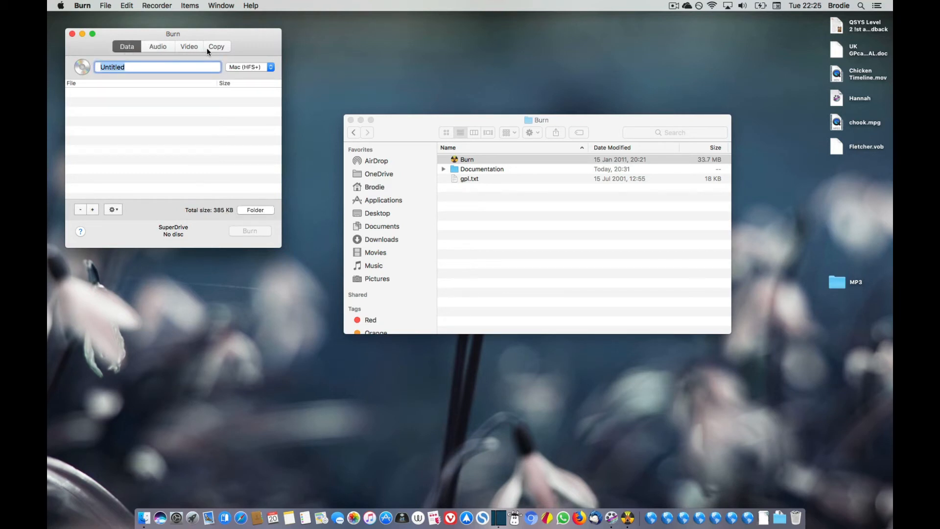
- Switch to a Video compilation and keep DVD-Video as the format
click(189, 46)
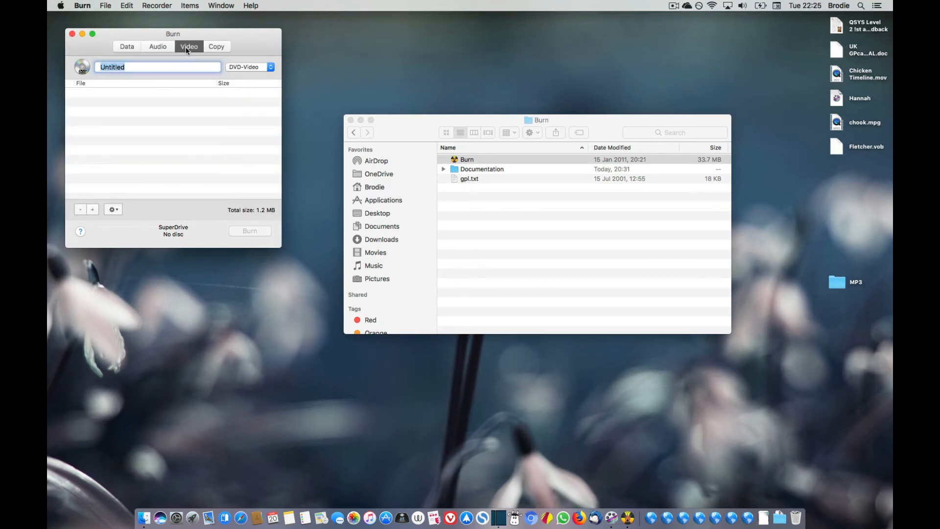
click(249, 66)
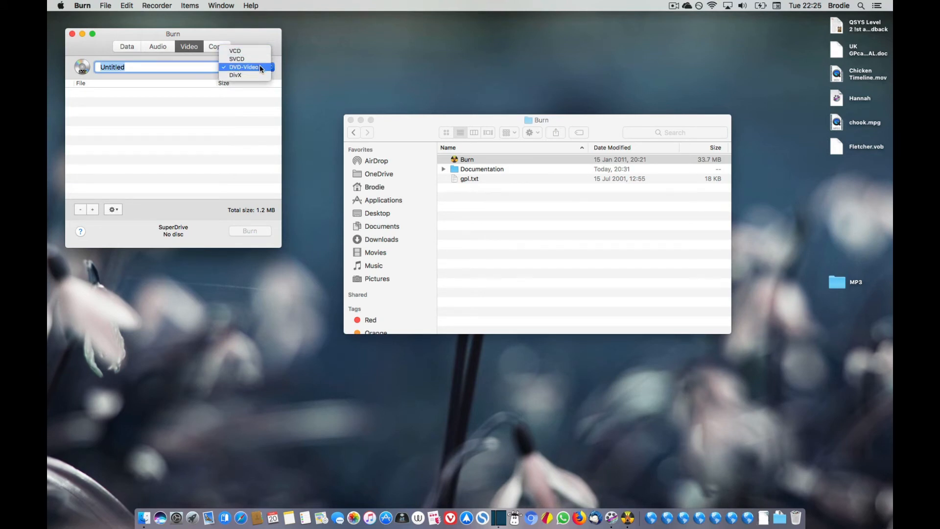
click(244, 67)
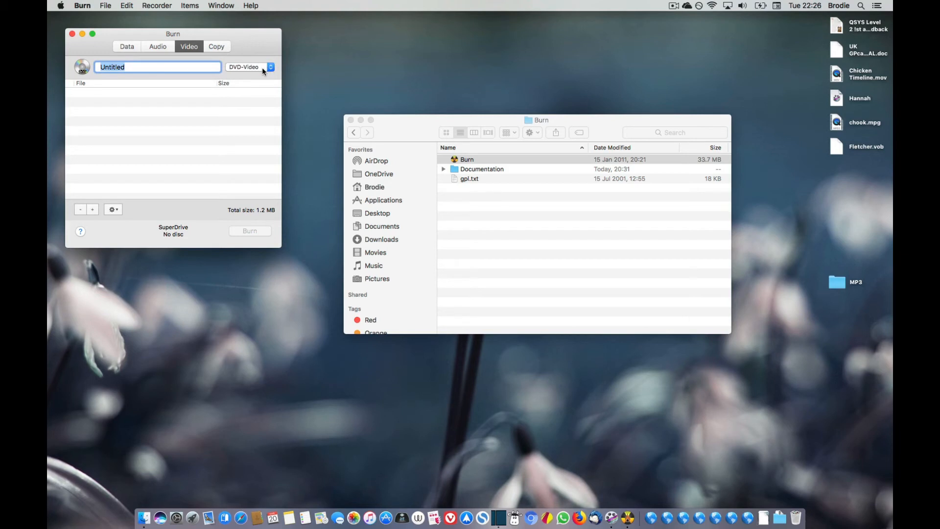
mouse_move(114, 14)
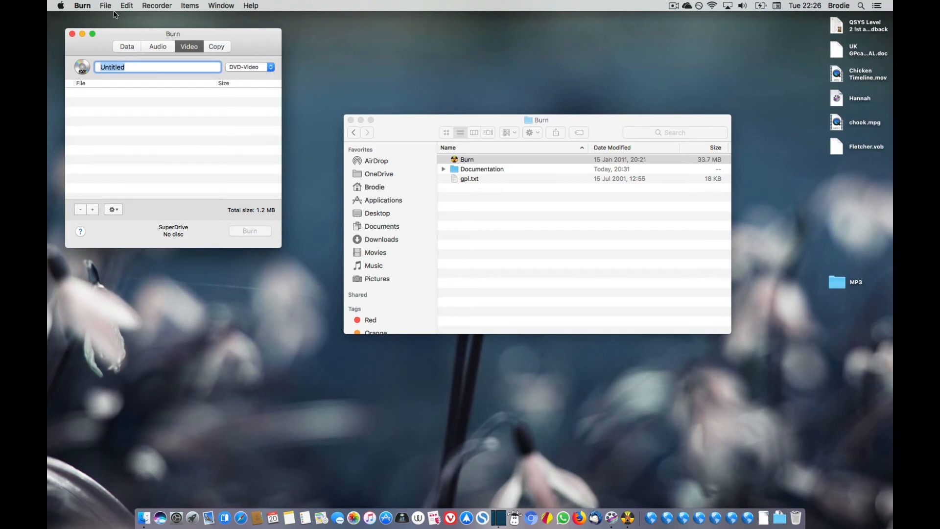
- In Burn Preferences, enable the Default DVD theme, preview it, and keep Wide format
click(82, 5)
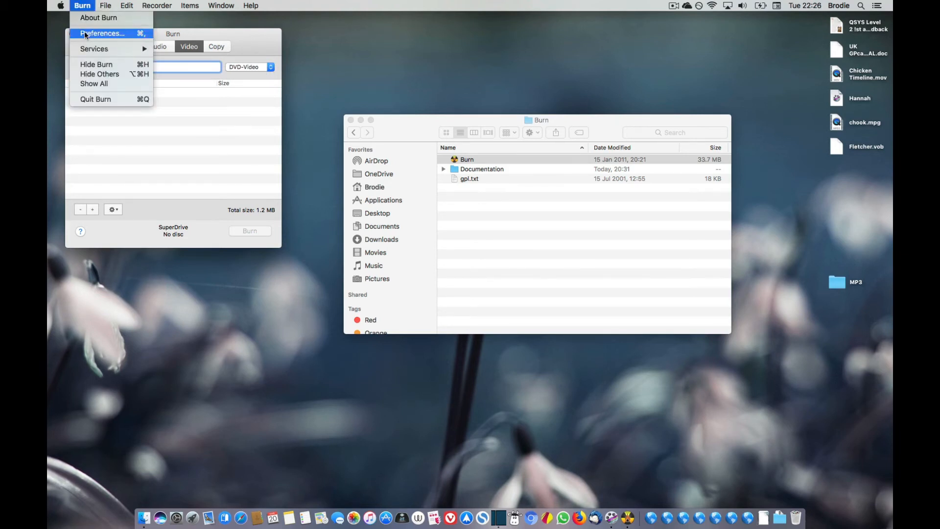
click(101, 32)
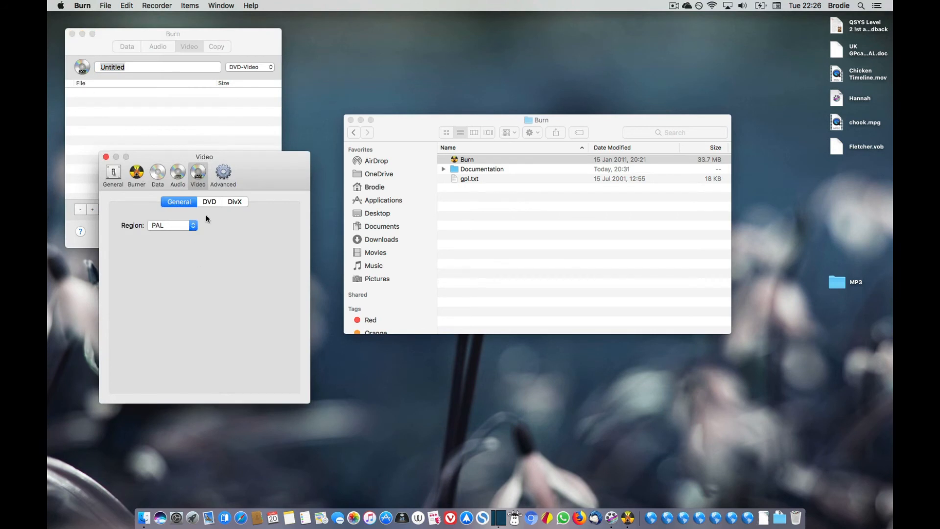
click(209, 201)
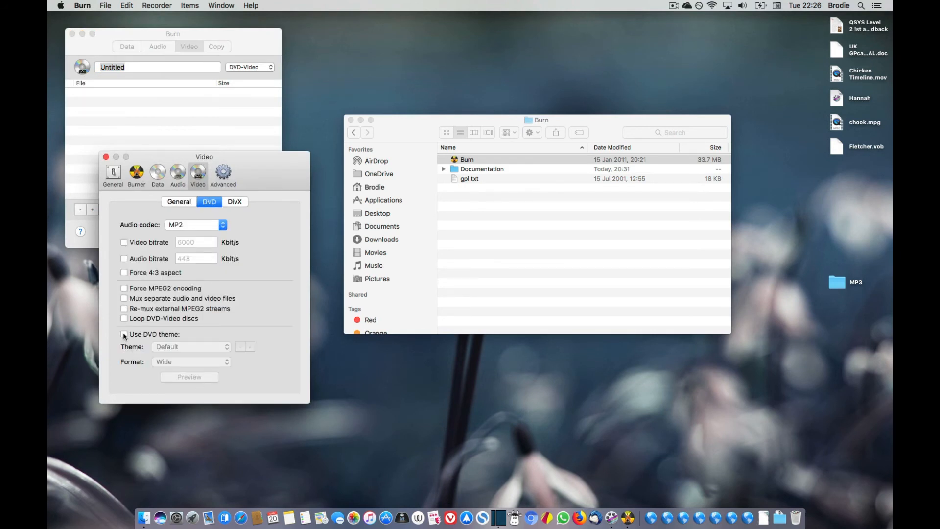
click(124, 333)
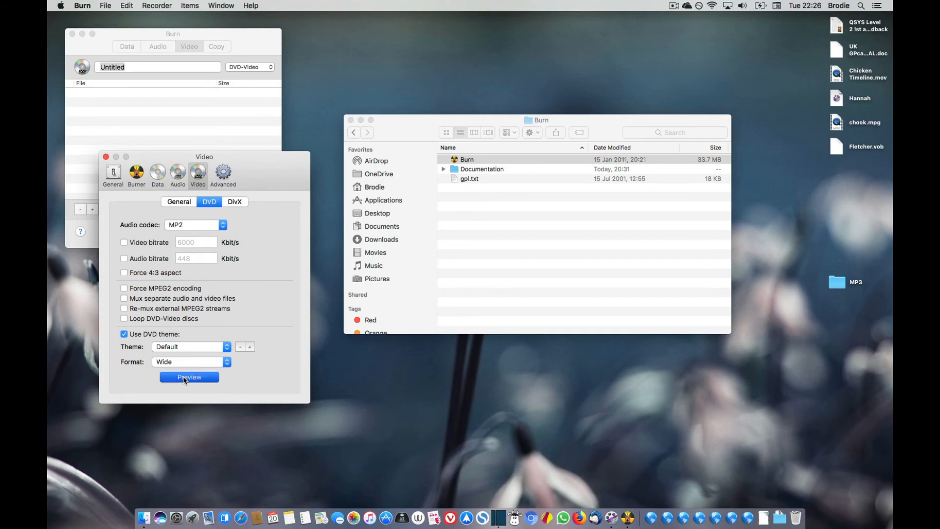
click(189, 377)
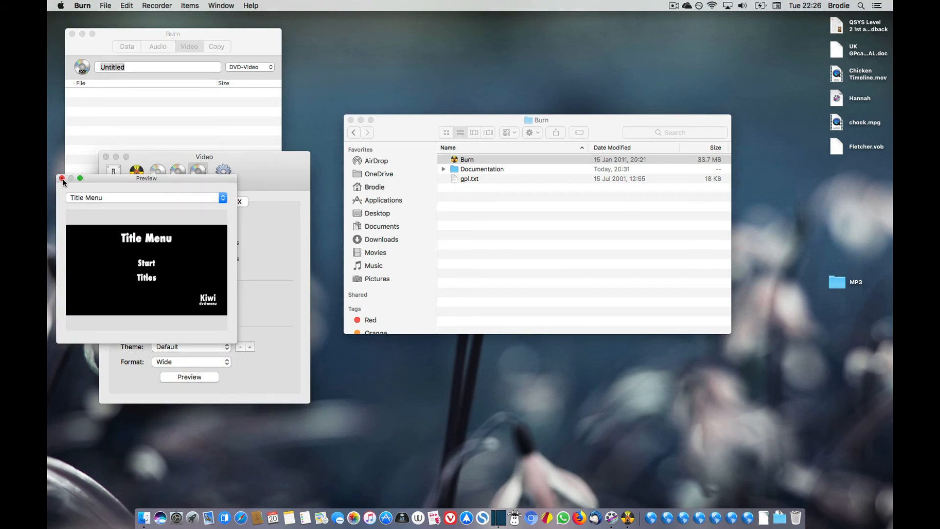
click(61, 179)
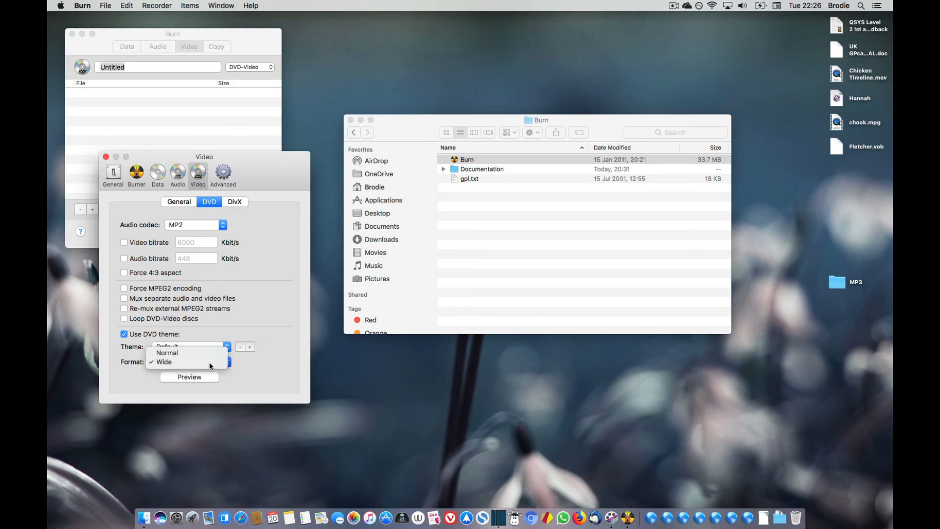
click(163, 361)
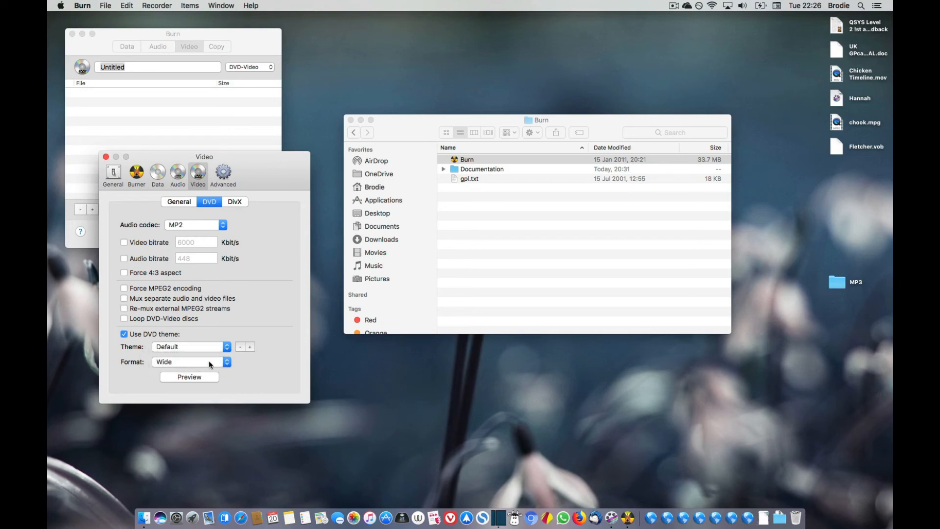
mouse_move(176, 285)
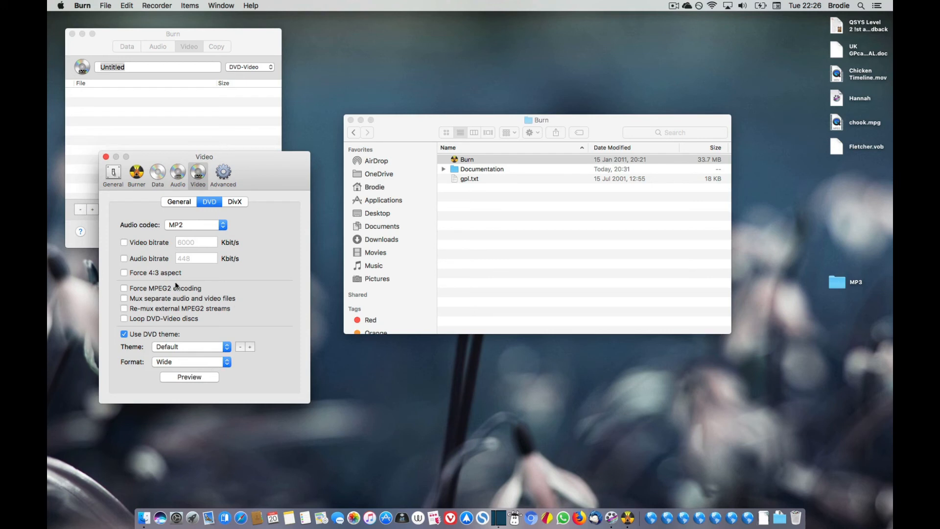
click(106, 156)
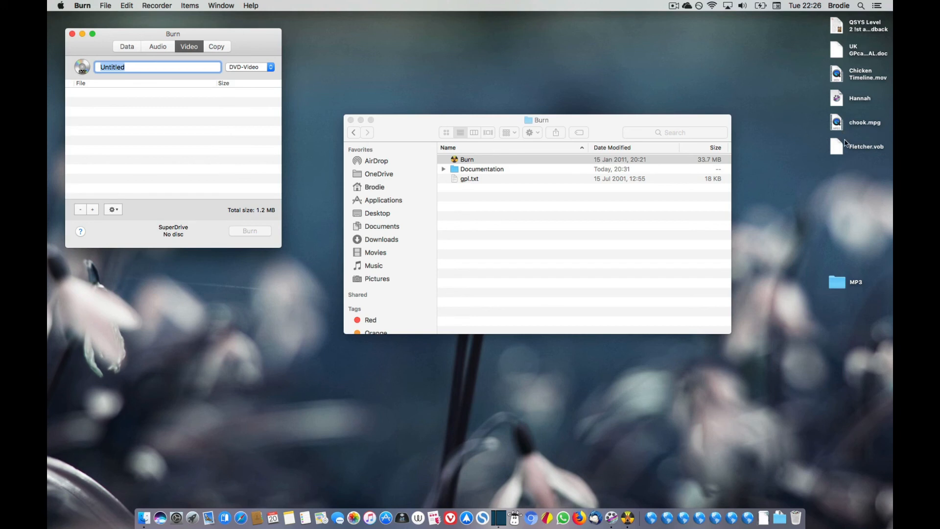
- Add Fletcher.vob (3.1 MB) from the desktop to the Video list and select it
click(865, 147)
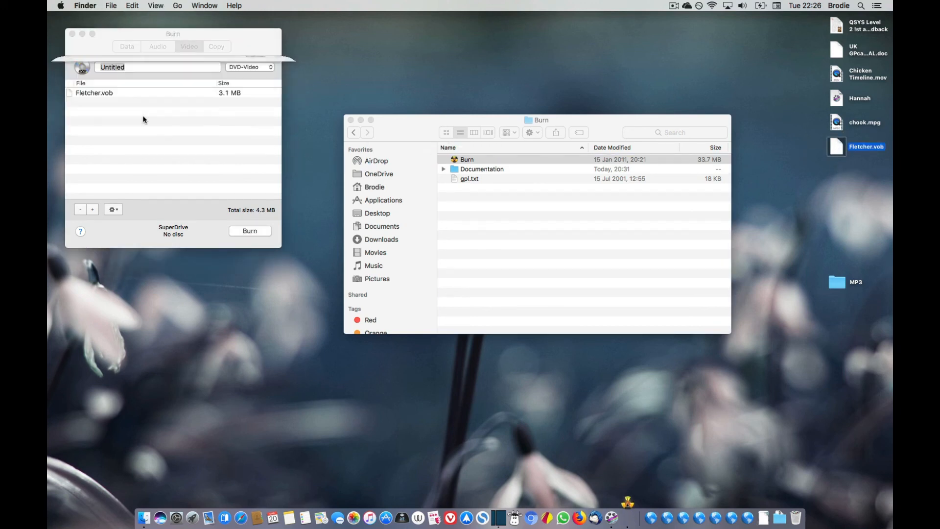
click(93, 92)
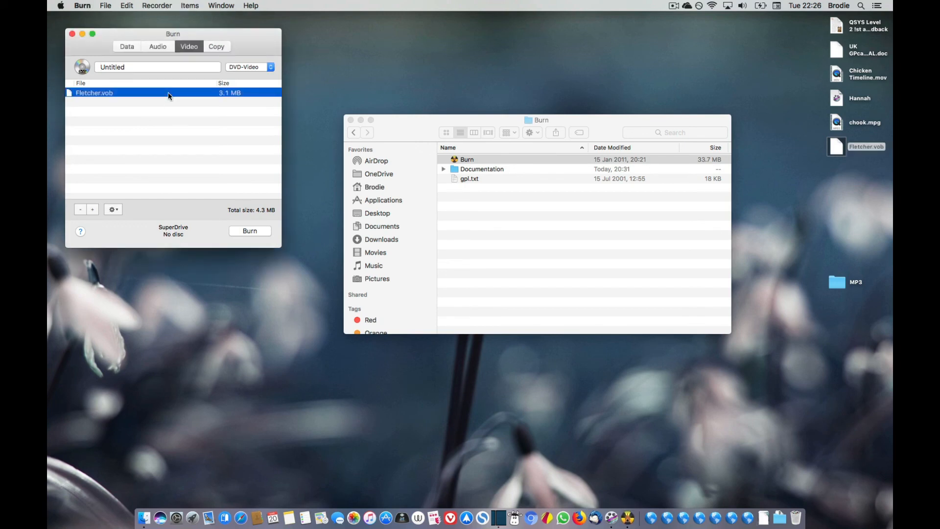
mouse_move(250, 242)
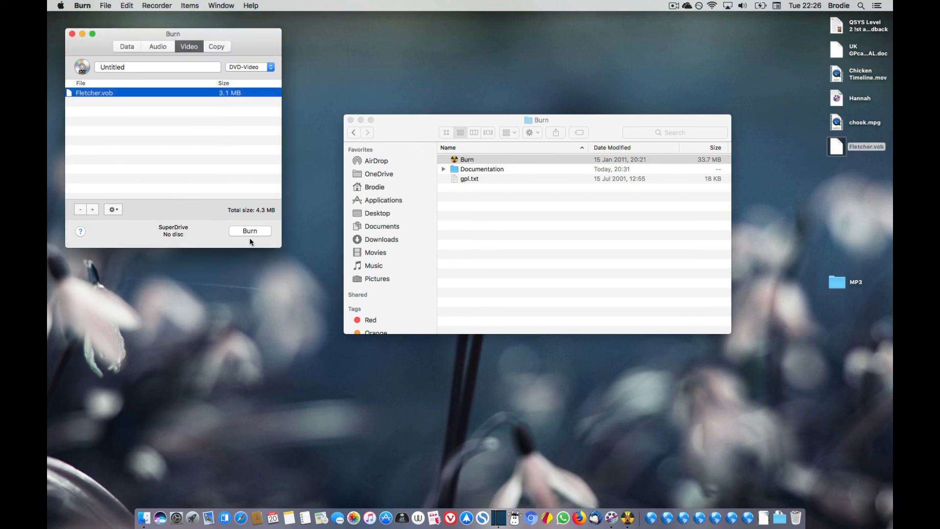